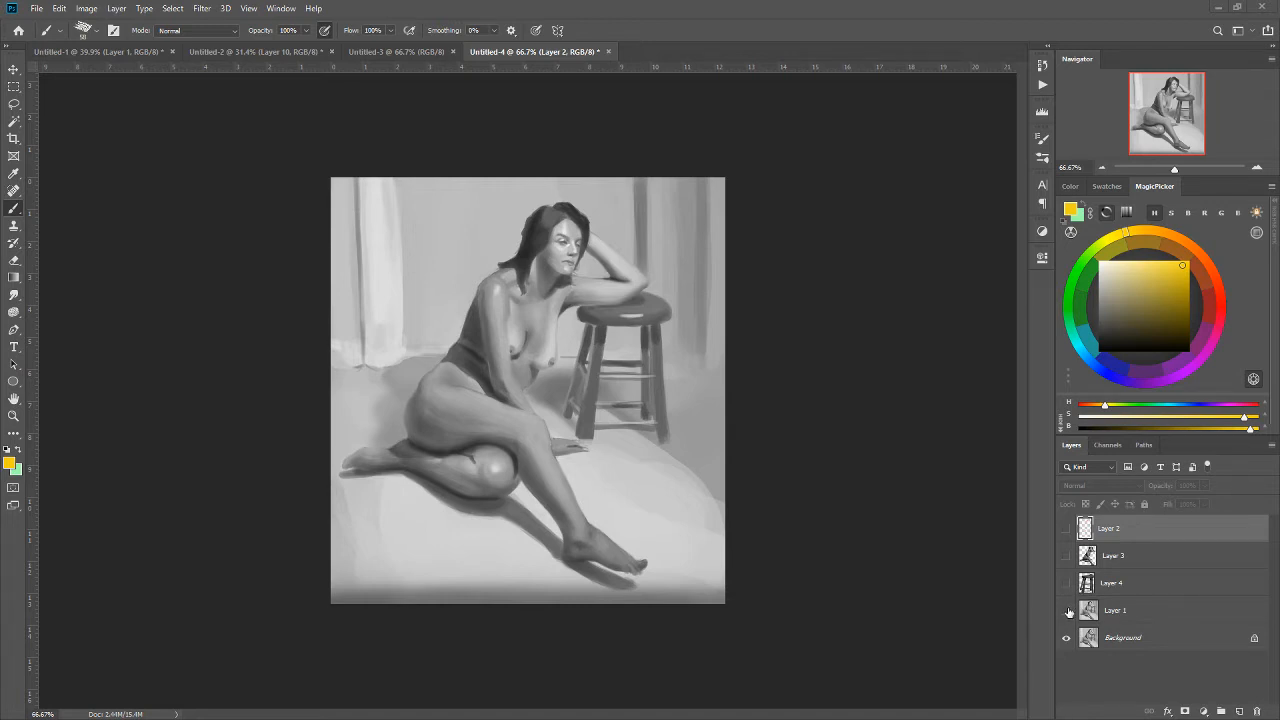
# Show the critique layer, draw a red line across the stool top, then hide the lines
pyautogui.click(1066, 610)
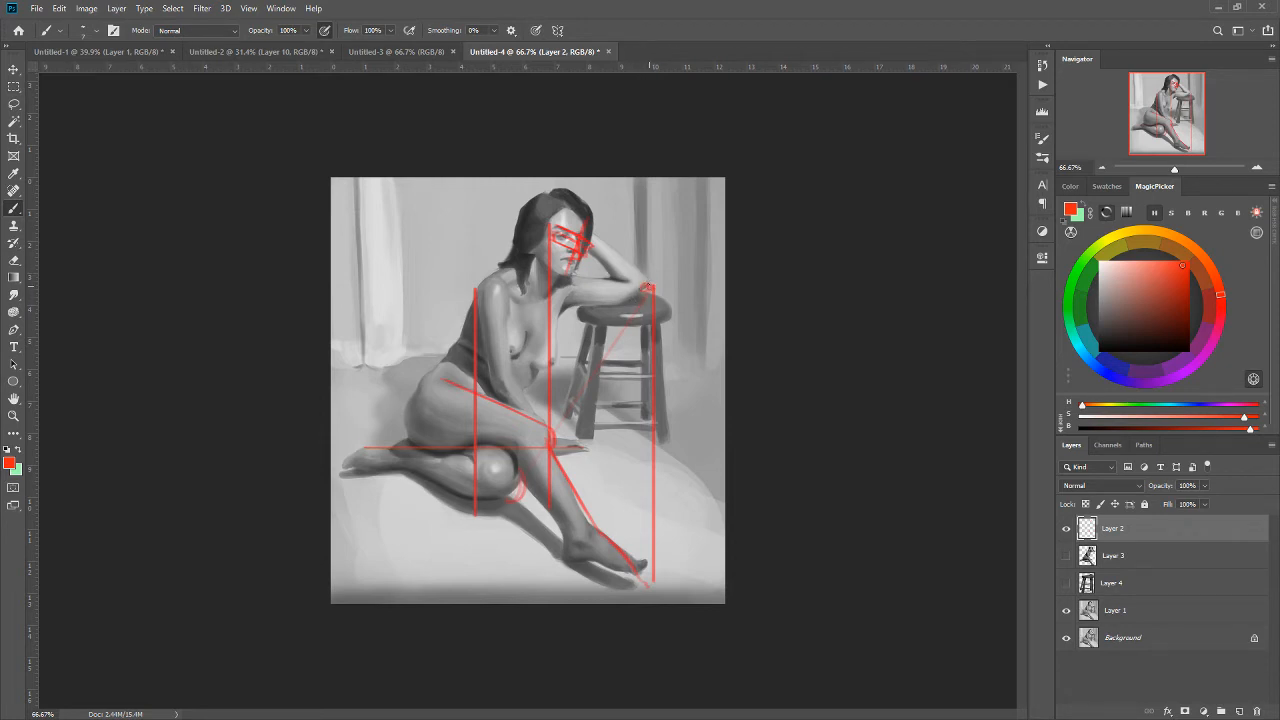
pyautogui.moveTo(585, 243); pyautogui.dragTo(650, 288)
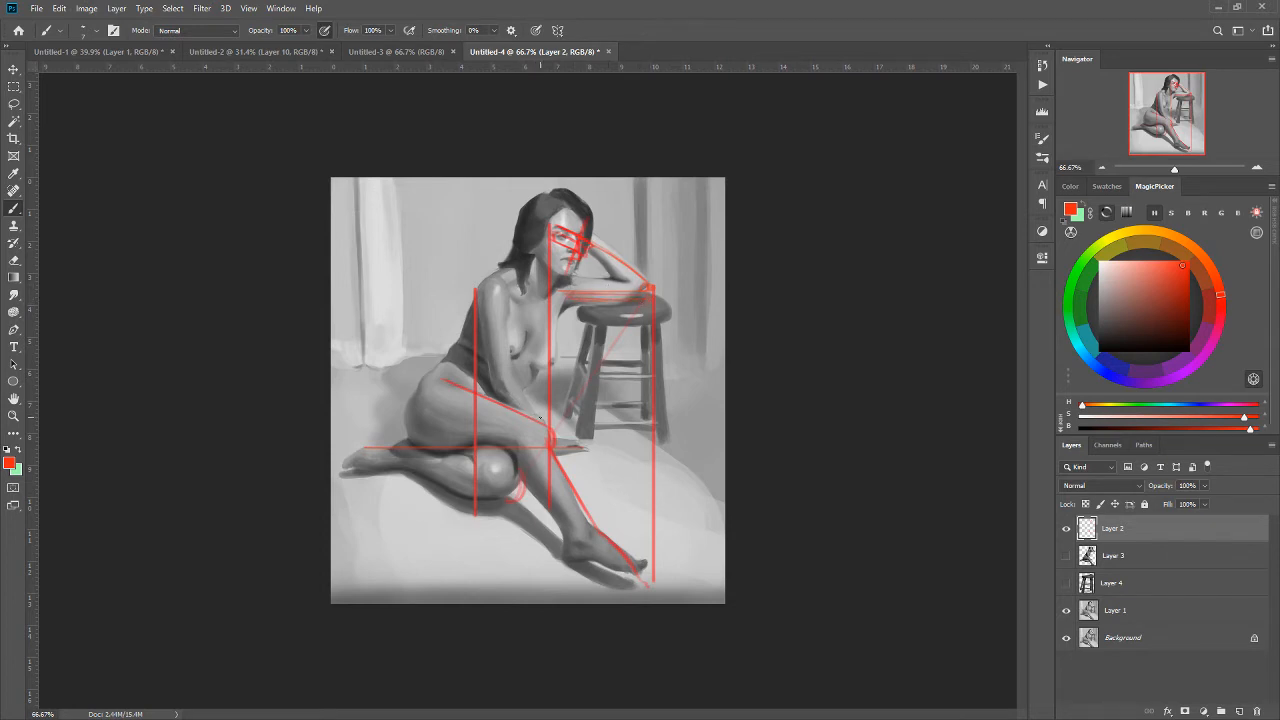
pyautogui.click(1066, 528)
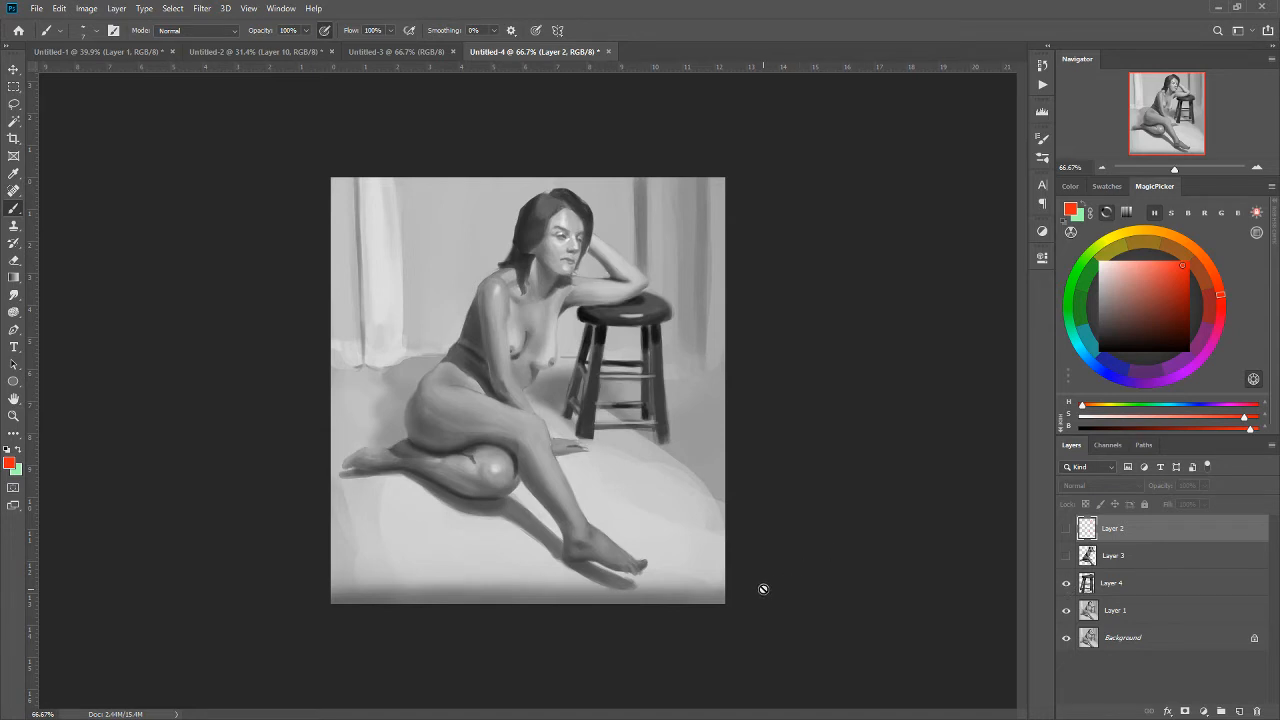
pyautogui.moveTo(764, 553)
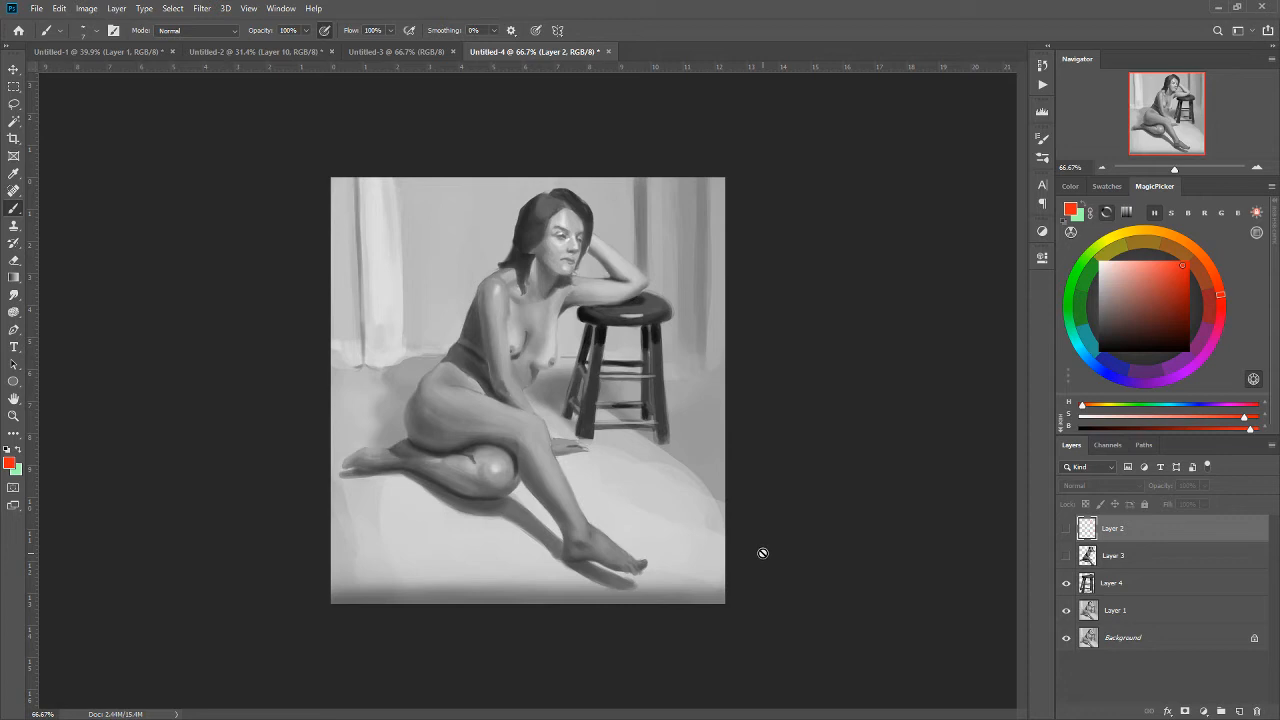
pyautogui.moveTo(763, 553)
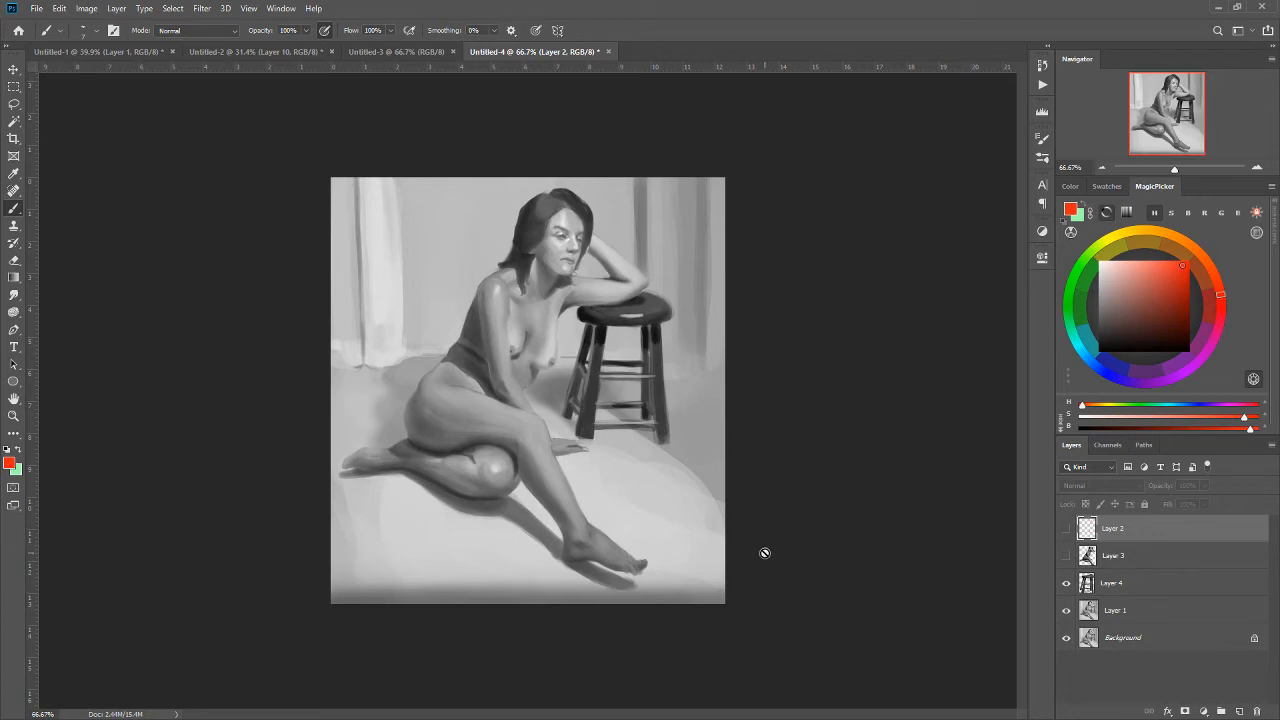
pyautogui.moveTo(665, 519)
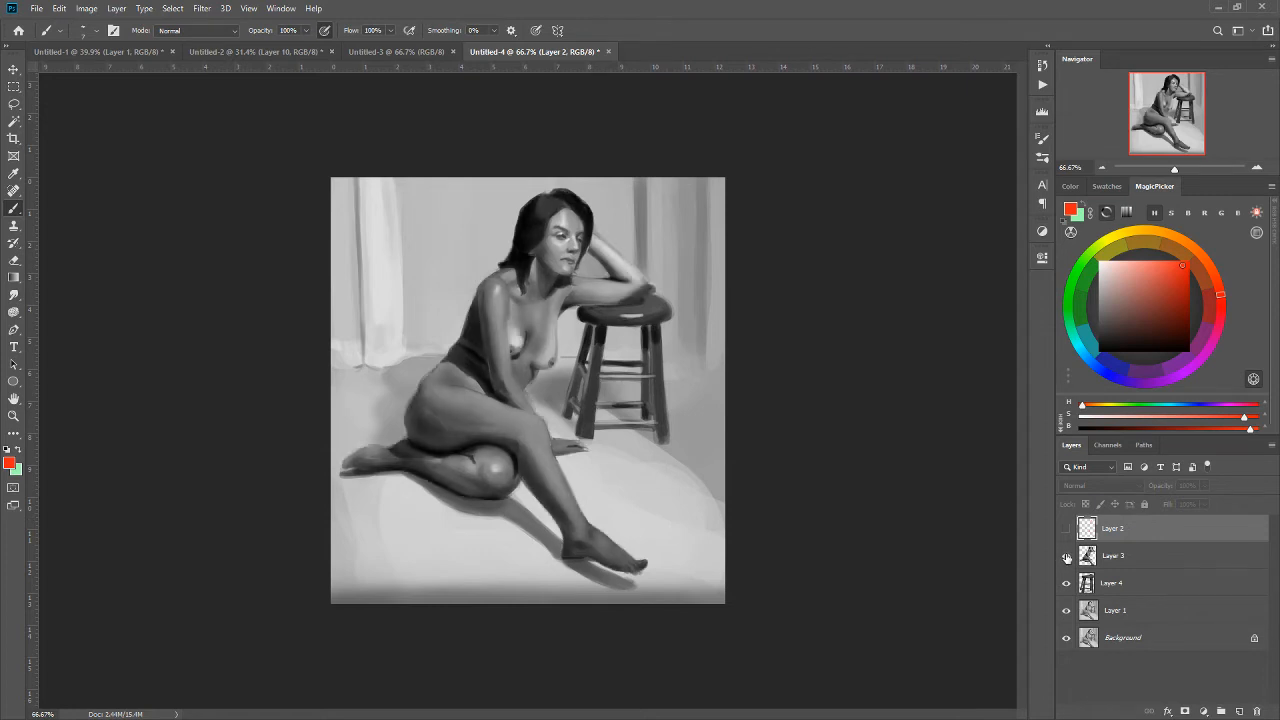
pyautogui.moveTo(1066, 556)
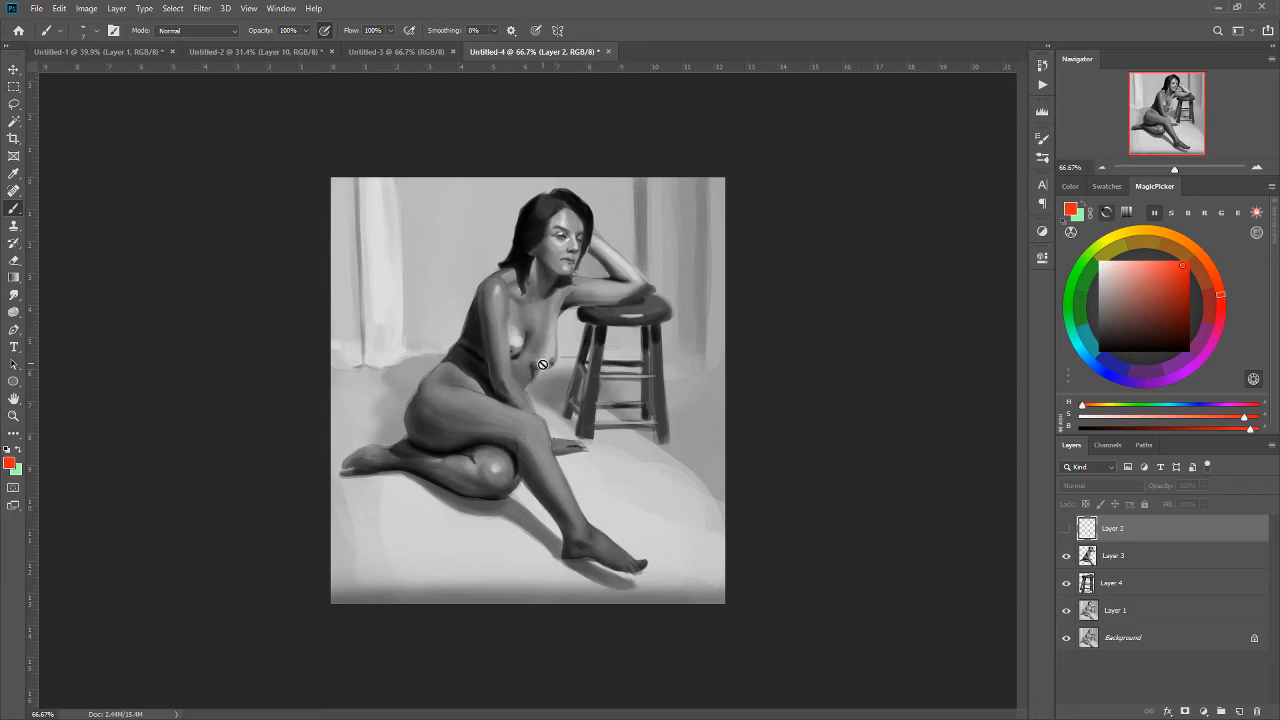
pyautogui.moveTo(619, 293)
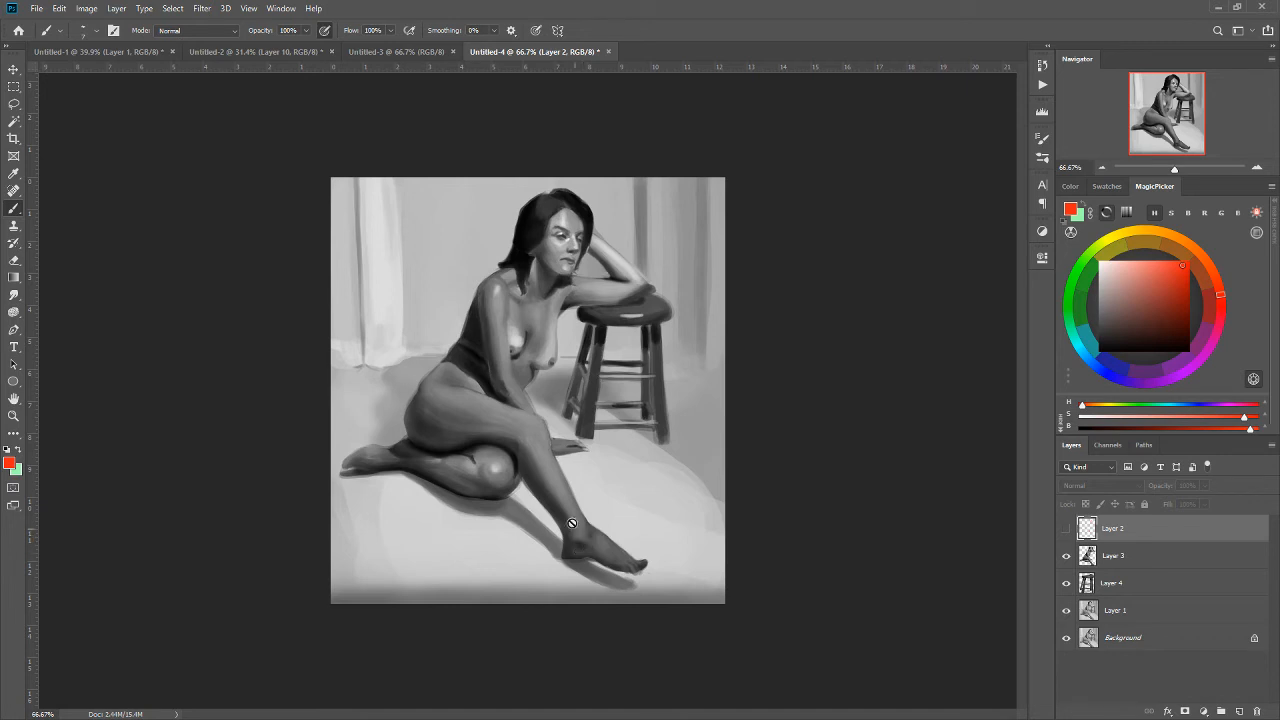
pyautogui.moveTo(523, 431)
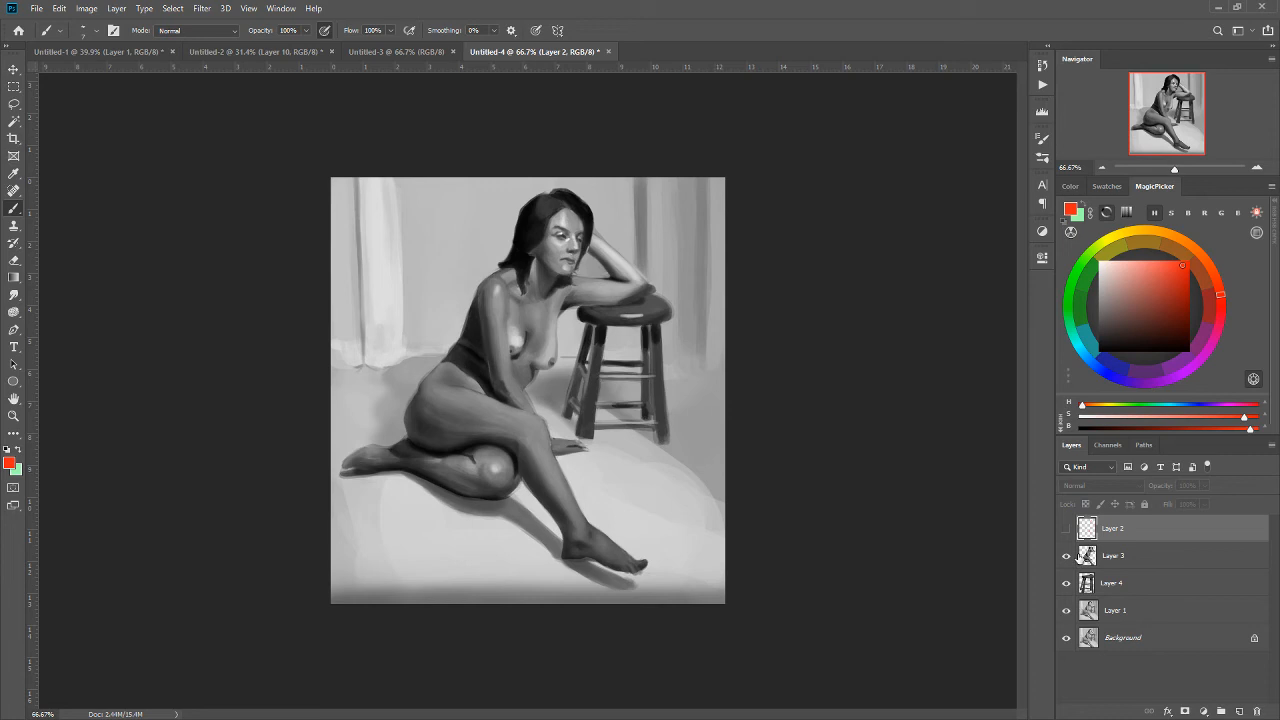
# Select the paint-over layer to paint on
pyautogui.click(1113, 555)
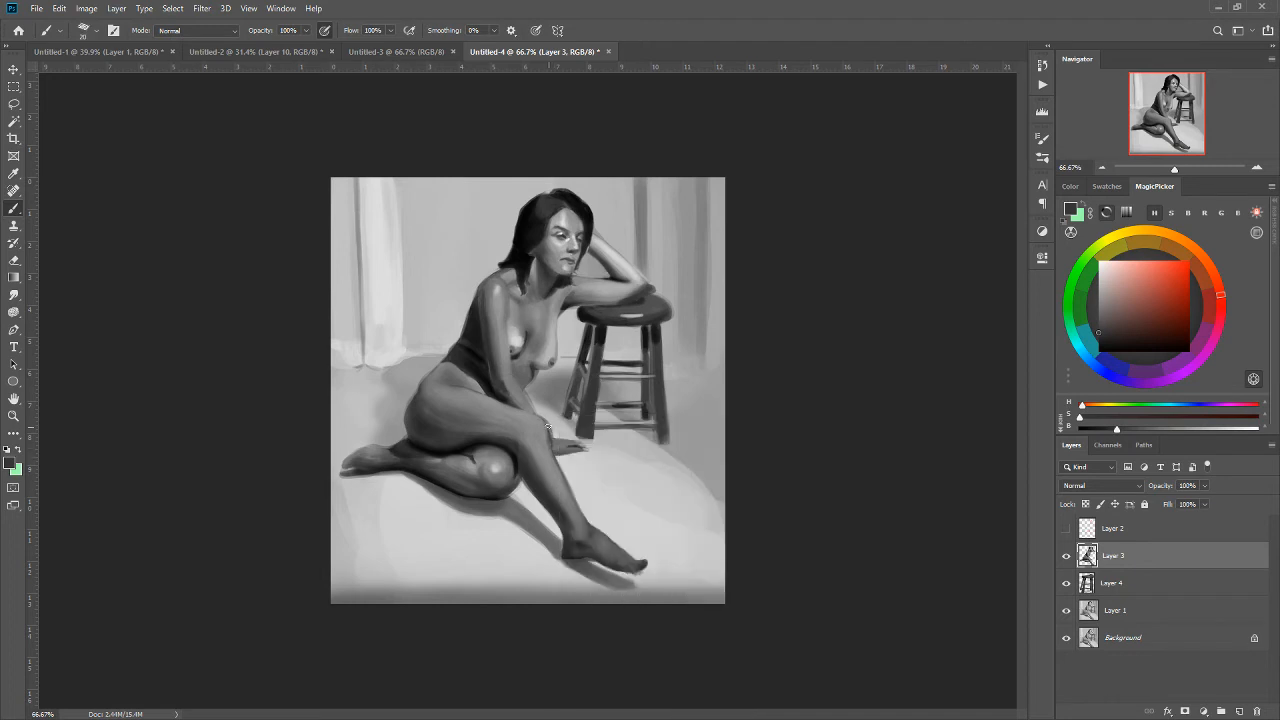
# Paint darker values on the crossed legs, erase part of the lower leg, and deepen shadows
pyautogui.moveTo(547, 425); pyautogui.dragTo(590, 530)
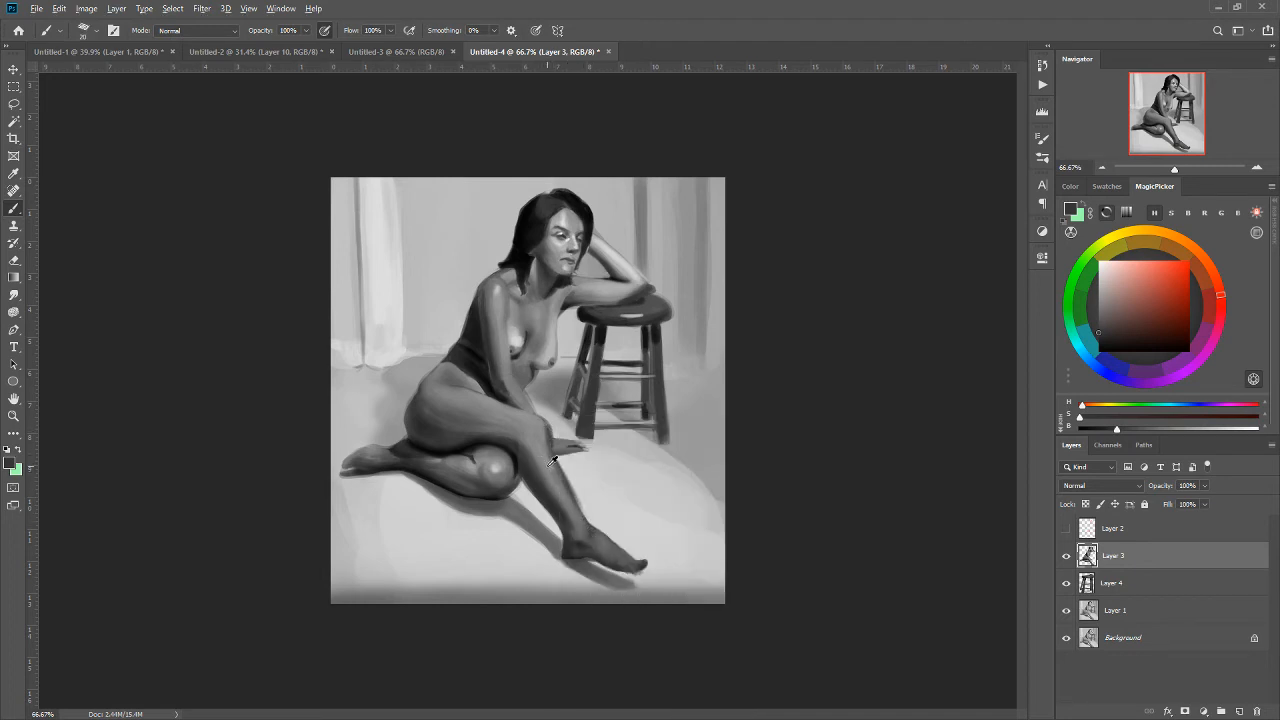
pyautogui.moveTo(555, 460); pyautogui.dragTo(570, 505)
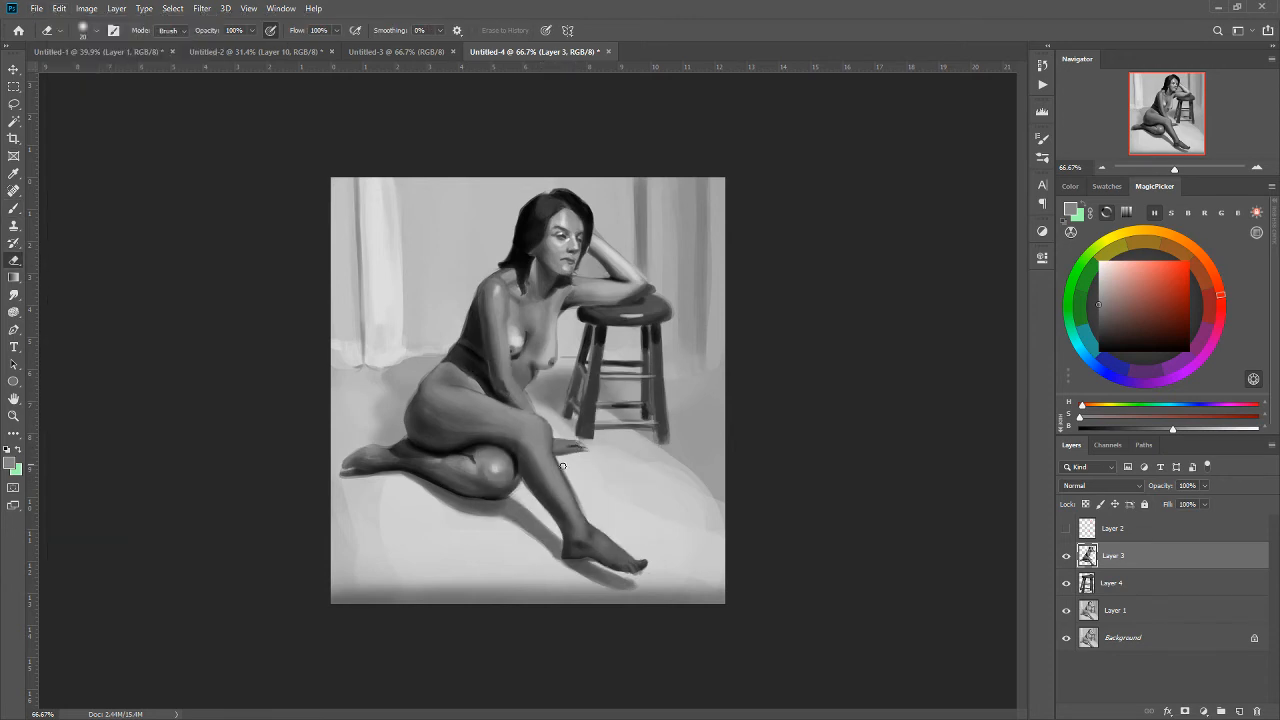
pyautogui.moveTo(562, 467); pyautogui.dragTo(585, 511)
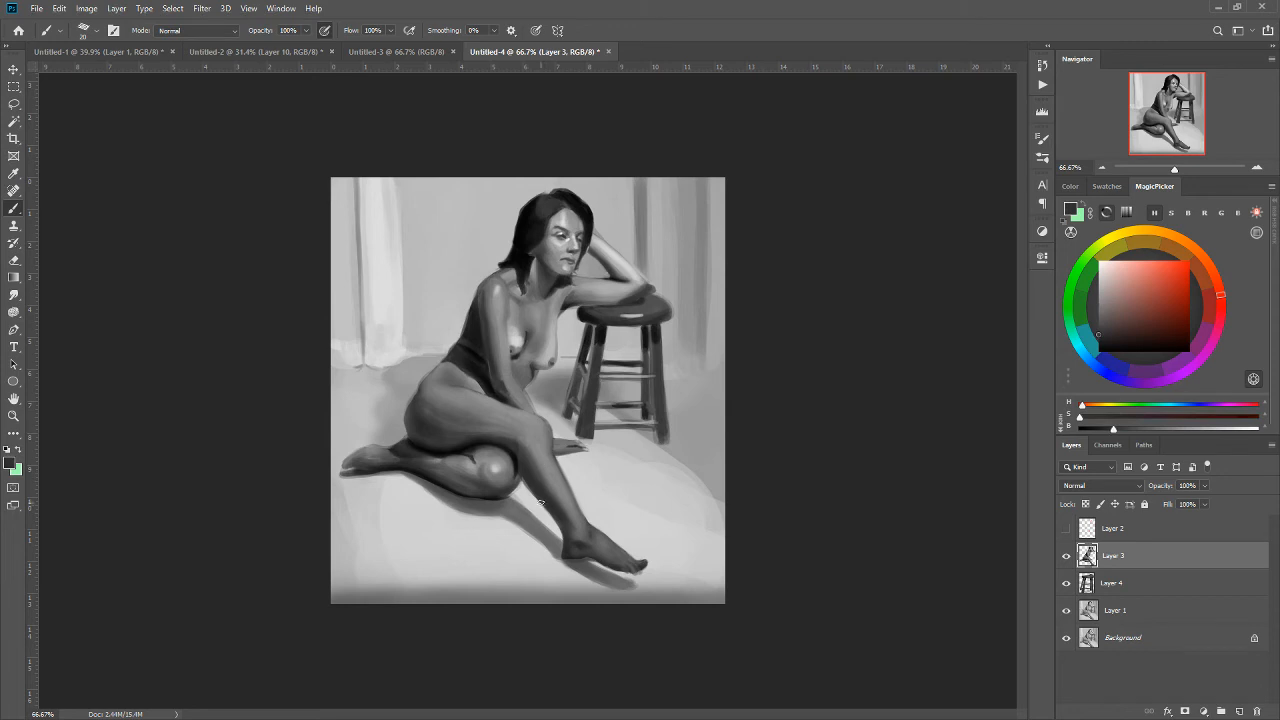
pyautogui.moveTo(528, 474)
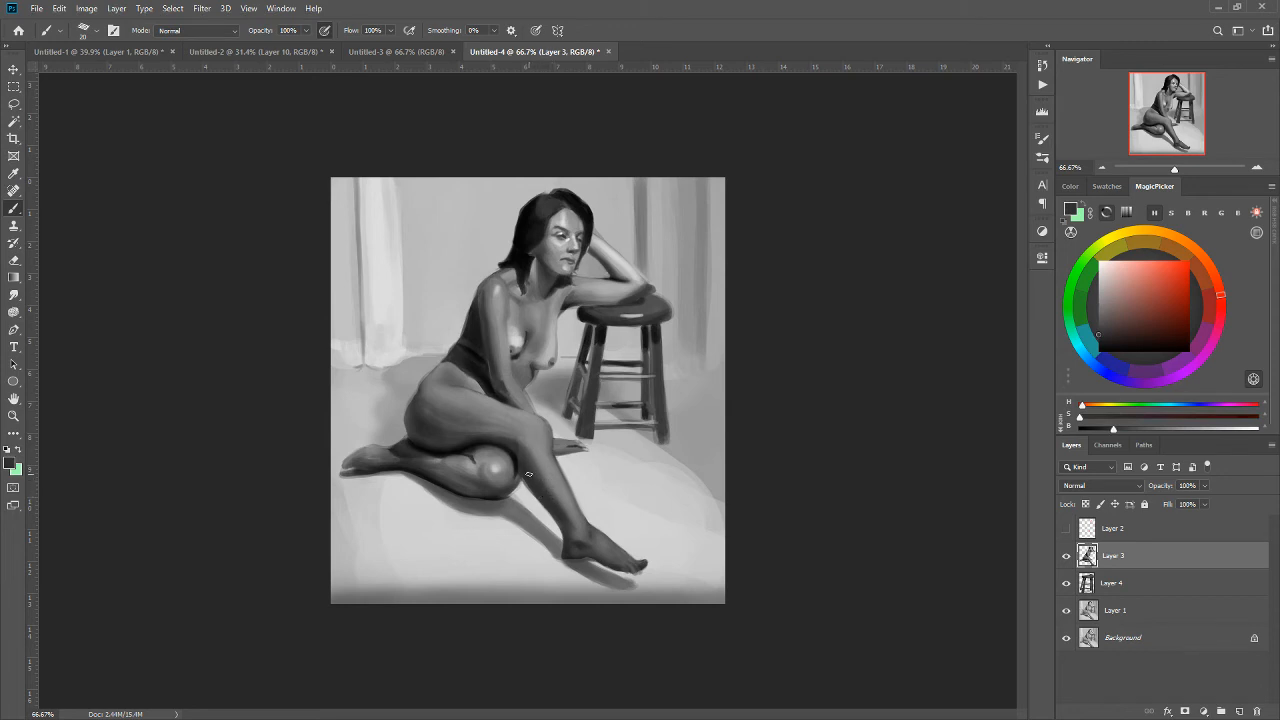
pyautogui.moveTo(561, 467)
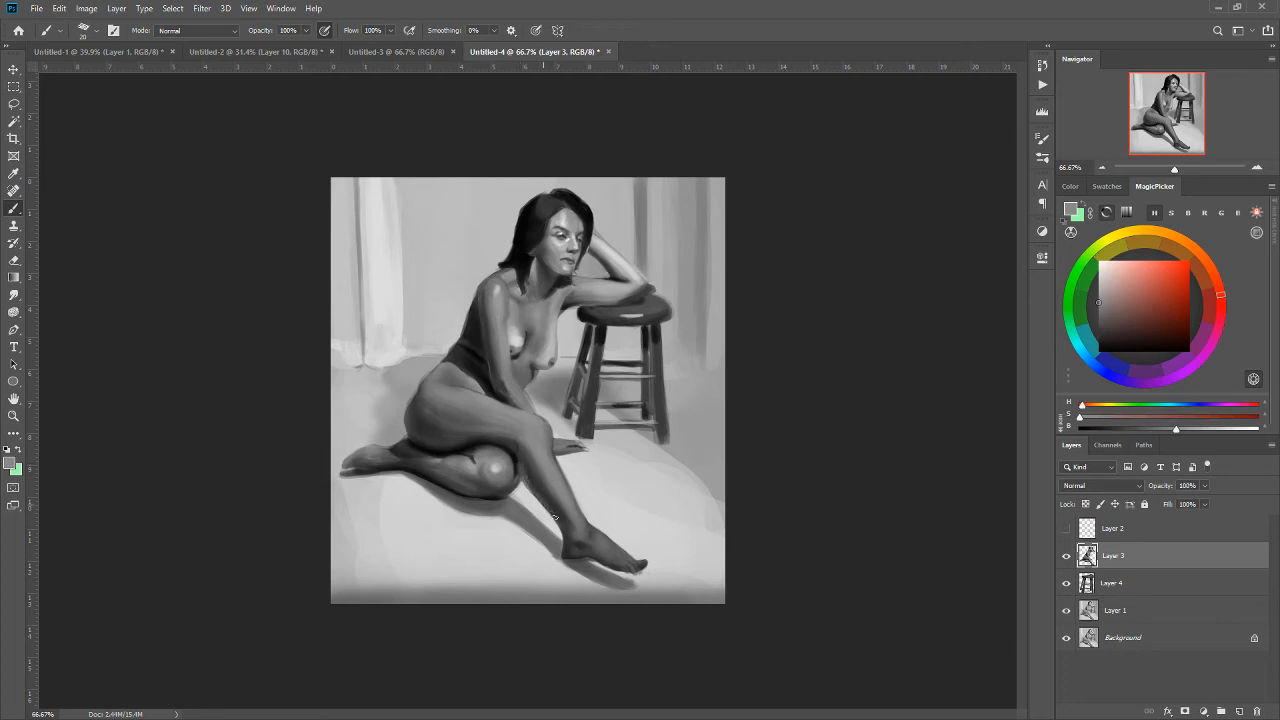
pyautogui.moveTo(530, 520); pyautogui.dragTo(510, 465)
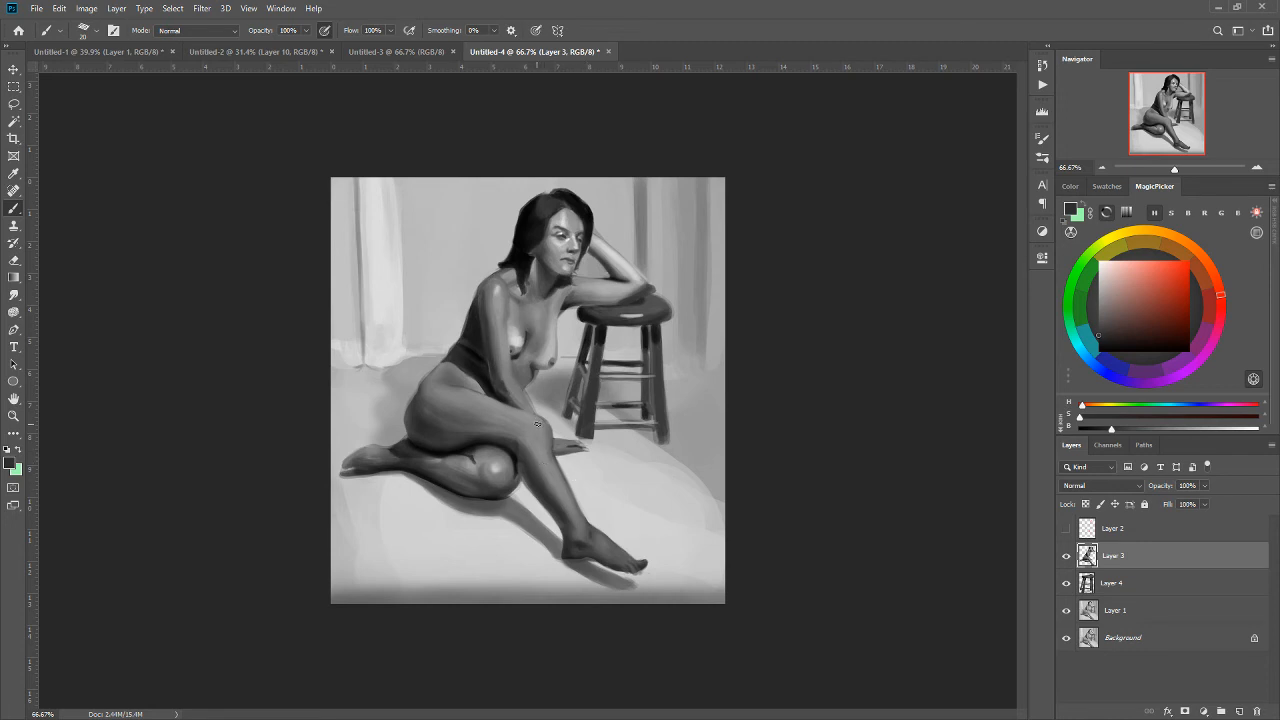
pyautogui.moveTo(465, 417)
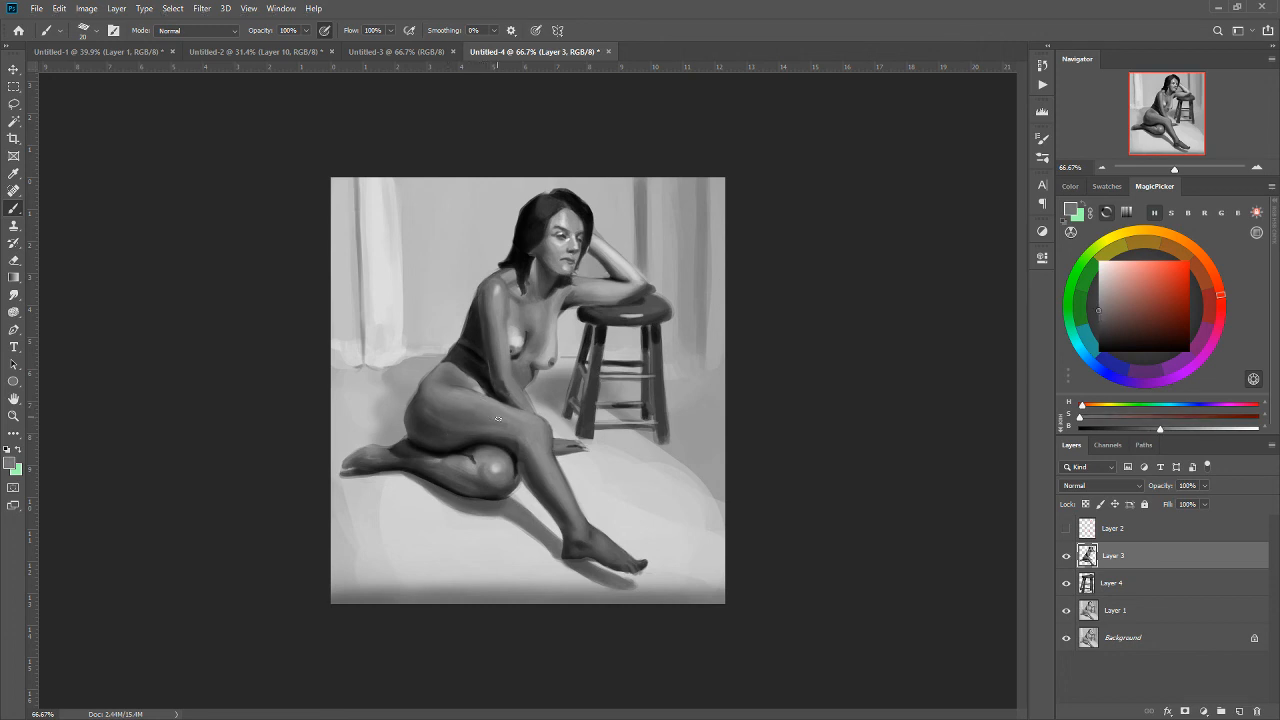
pyautogui.moveTo(442, 409)
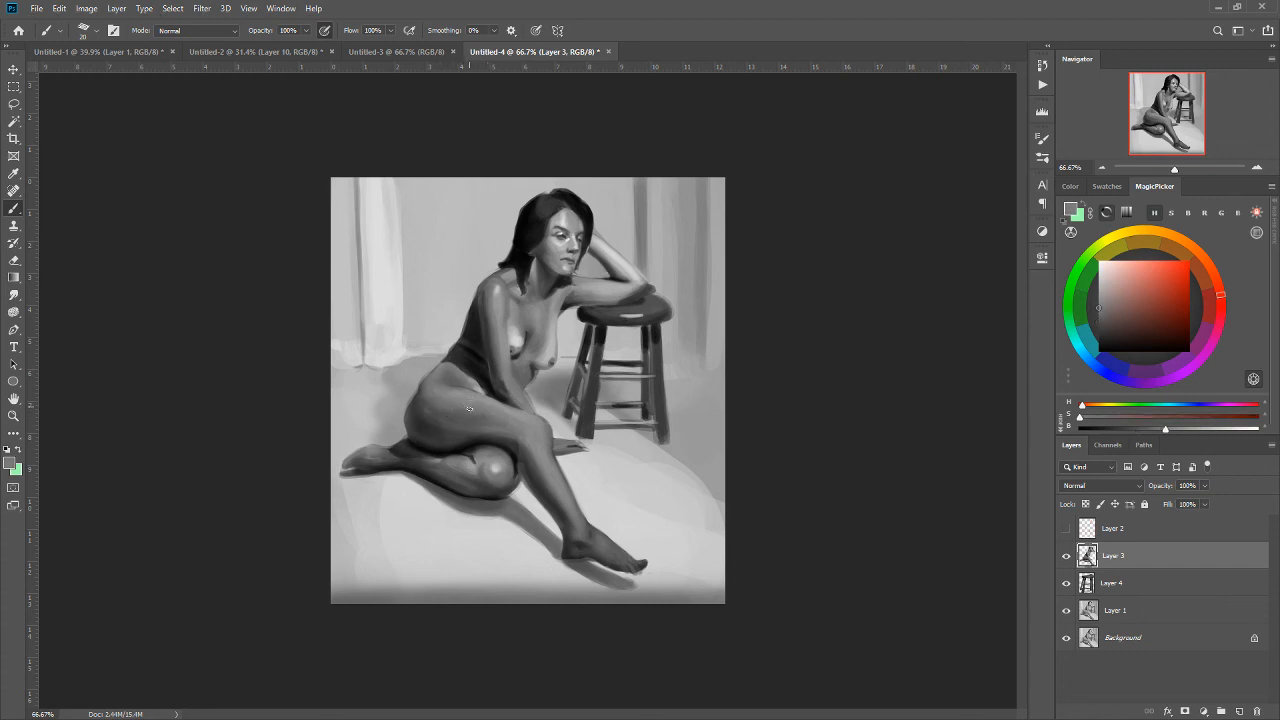
pyautogui.moveTo(437, 412)
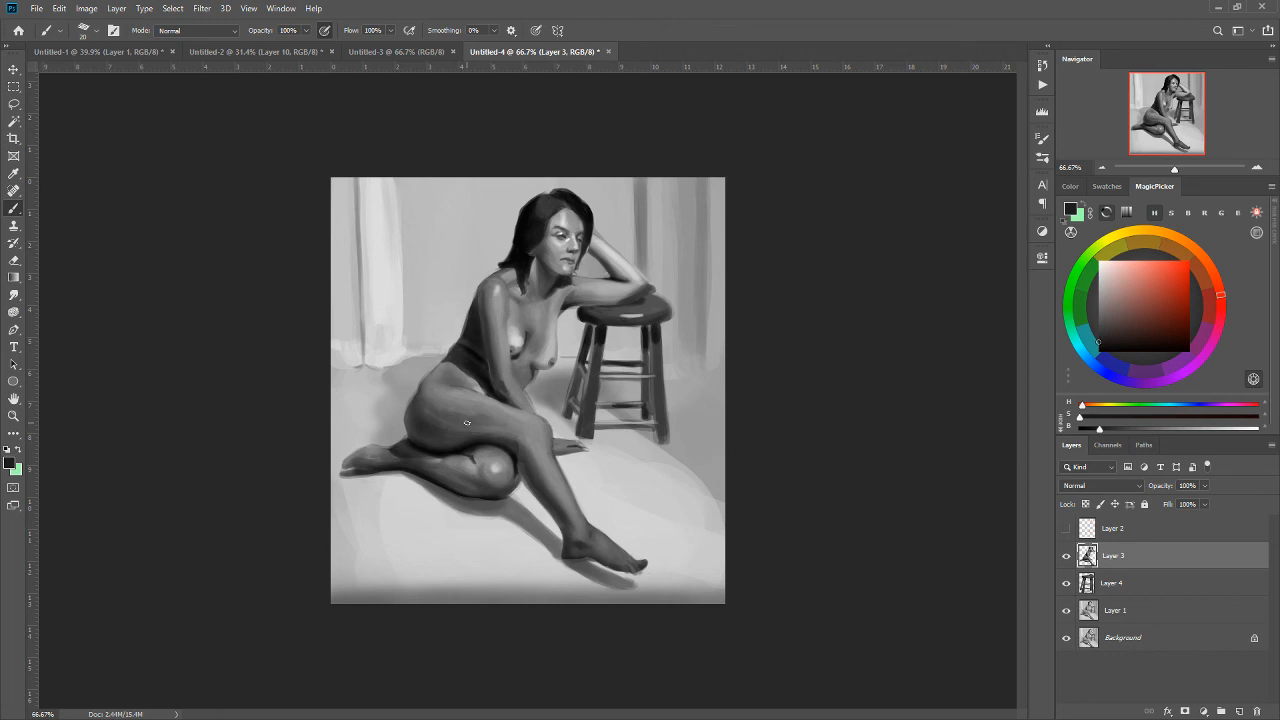
# Brush a dark gray shadow stroke across the folded upper thigh near the hip
pyautogui.moveTo(466, 423); pyautogui.dragTo(420, 433)
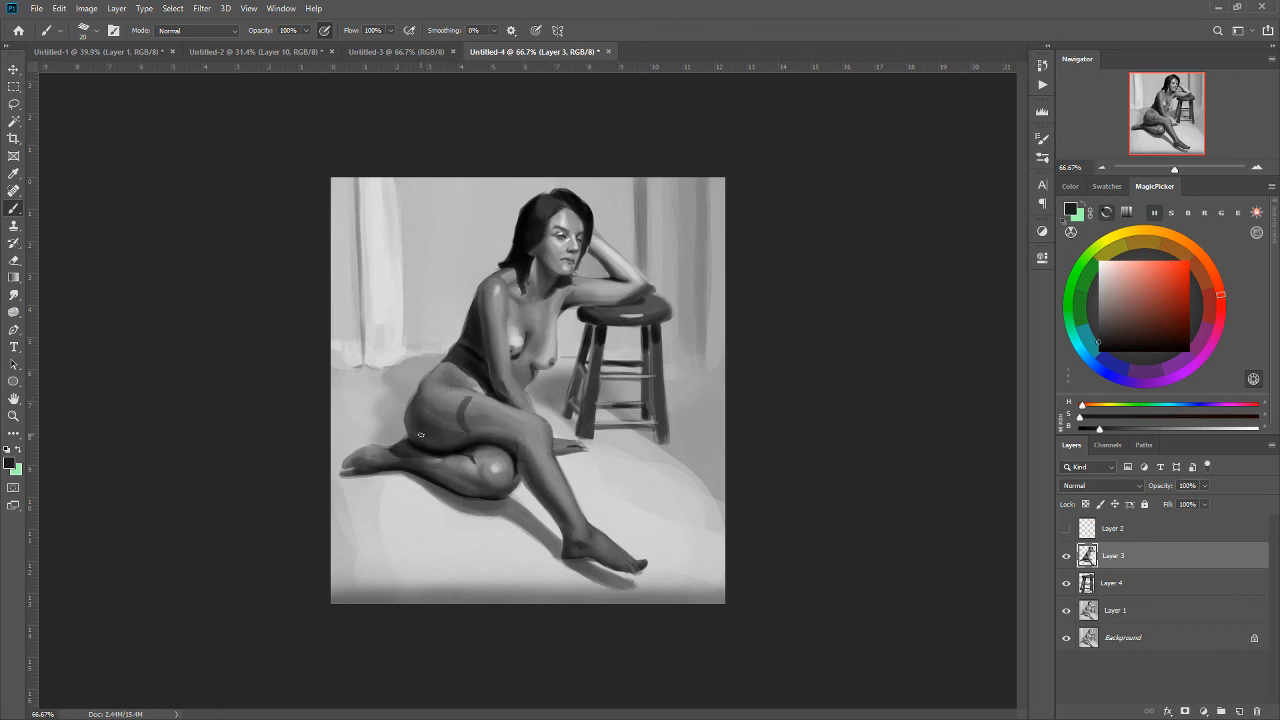